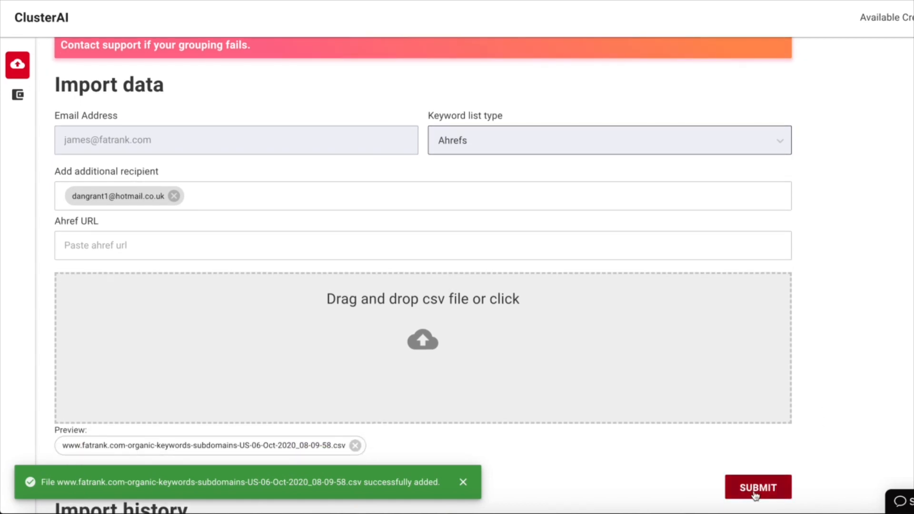
Submit the keyword CSV and accept the 100-keyword free-trial import limit.
click(758, 487)
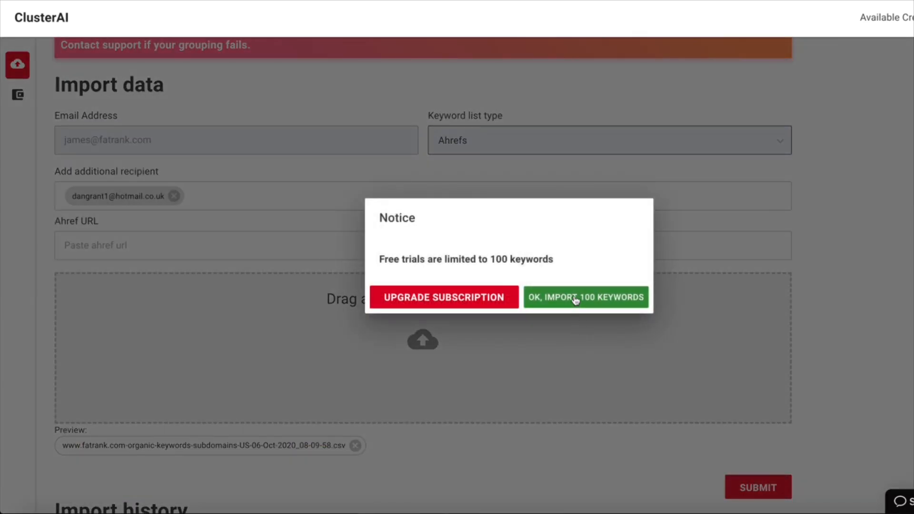
click(585, 297)
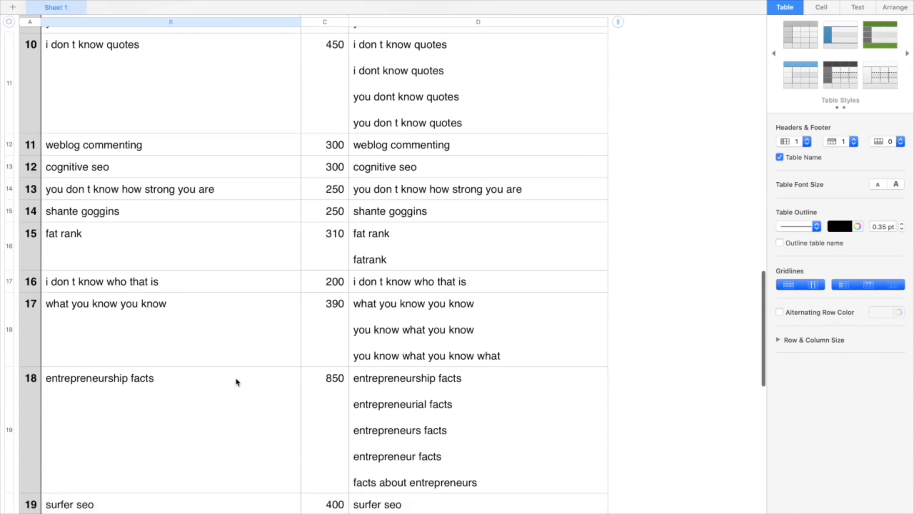
Scroll the Sheet 1 table to view clusters from row 19 (surfer seo) onward.
scroll(down, 3)
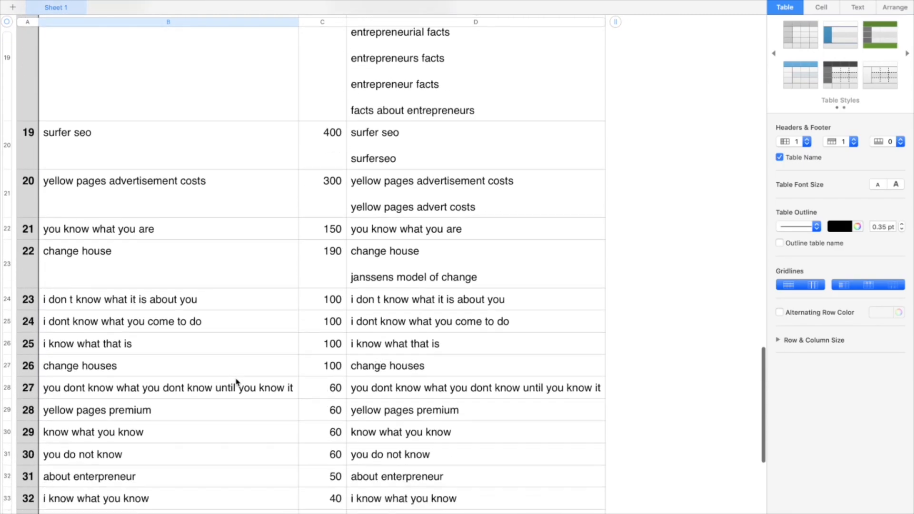
scroll(down, 3)
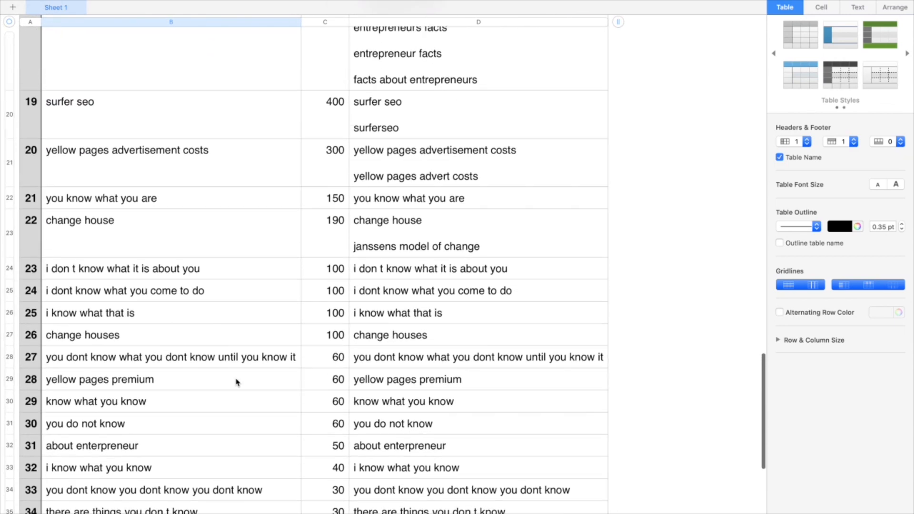